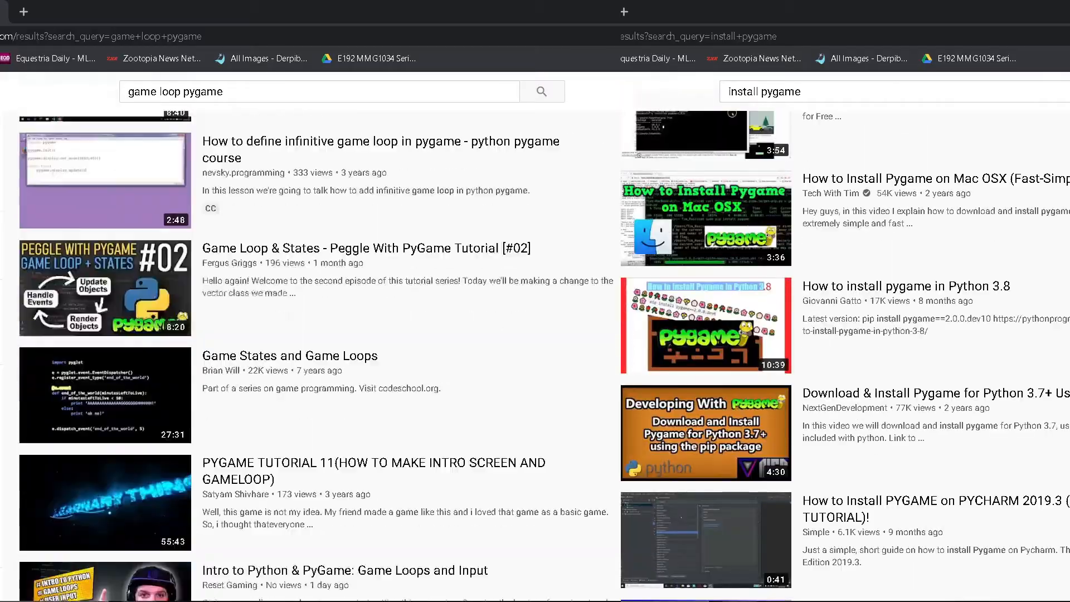
- Start the def Pine_Tree(screen,x,y): function below the screen.fill(Green) line
{"action": "scroll", "scroll_direction": "down", "scroll_amount": 3}
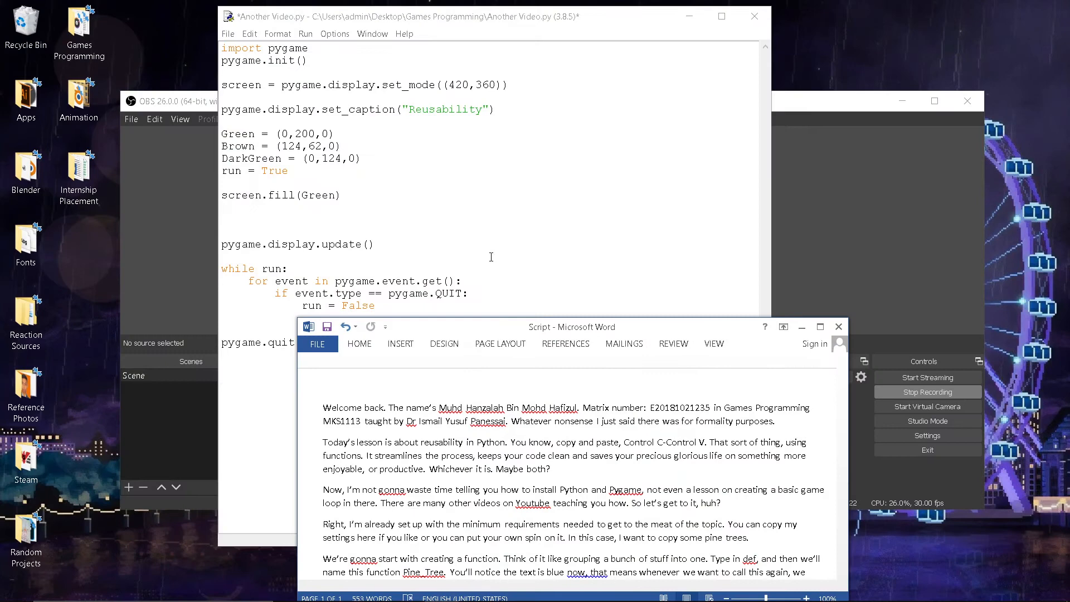
{"action": "mouse_move", "coordinate": [481, 224]}
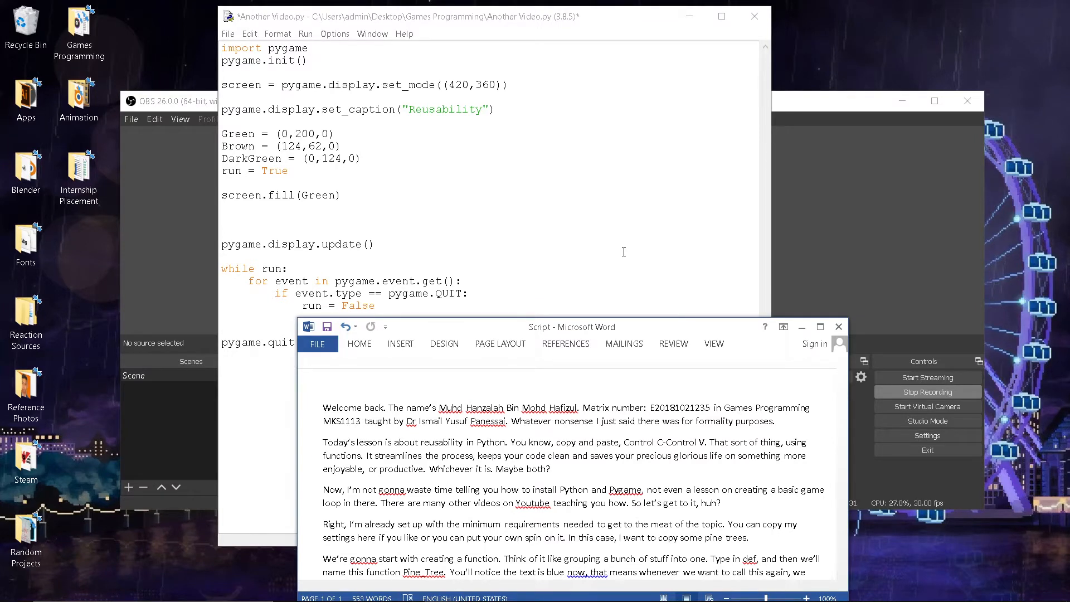
{"action": "mouse_move", "coordinate": [546, 241]}
{"action": "type", "text": "def"}
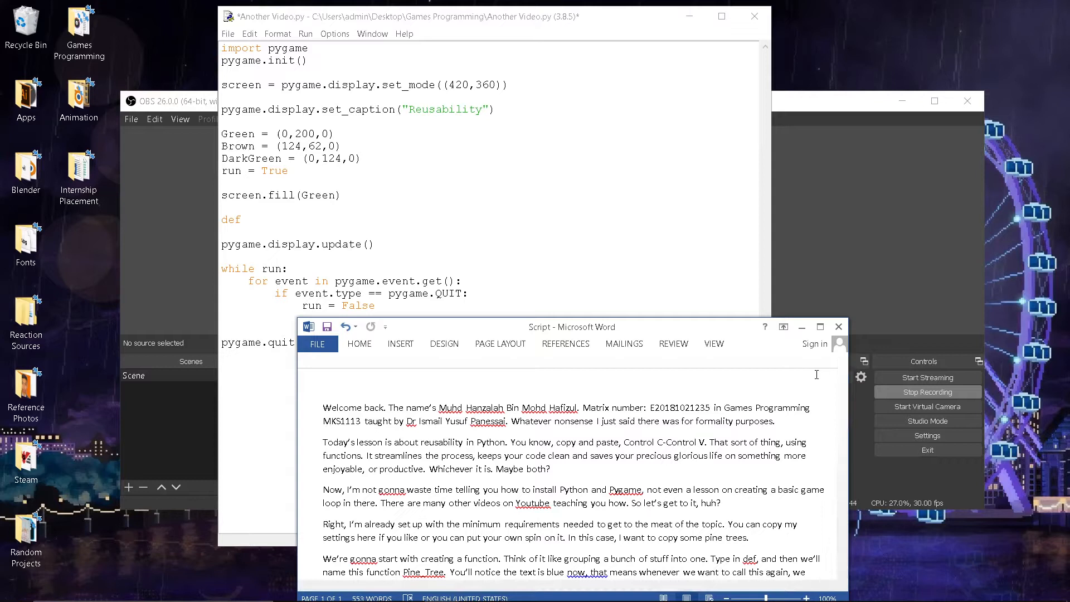
{"action": "mouse_move", "coordinate": [323, 217]}
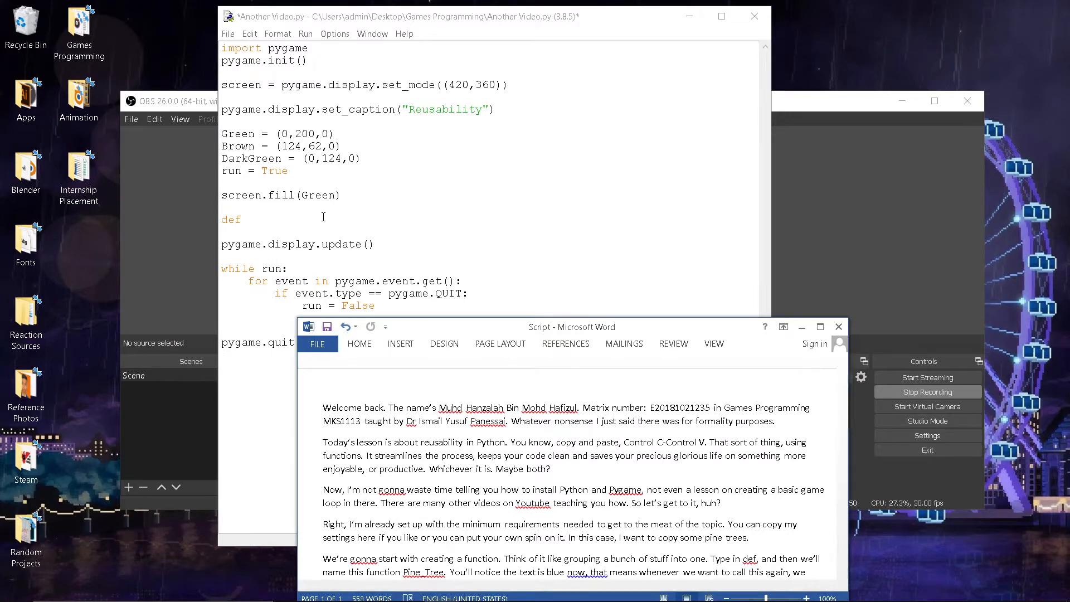
{"action": "type", "text": "Pine"}
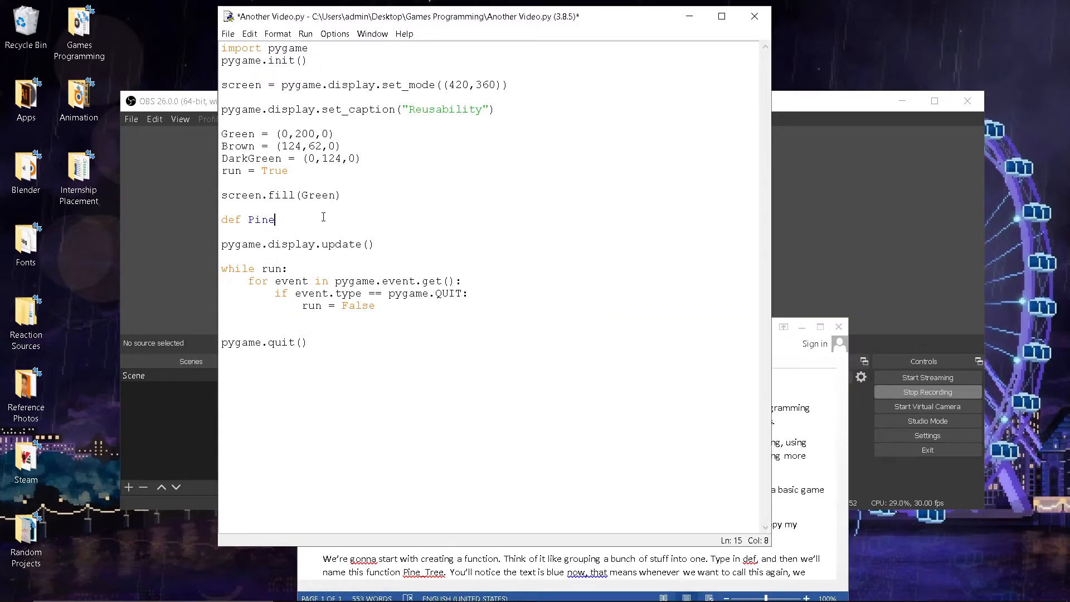
{"action": "type", "text": "_Tree"}
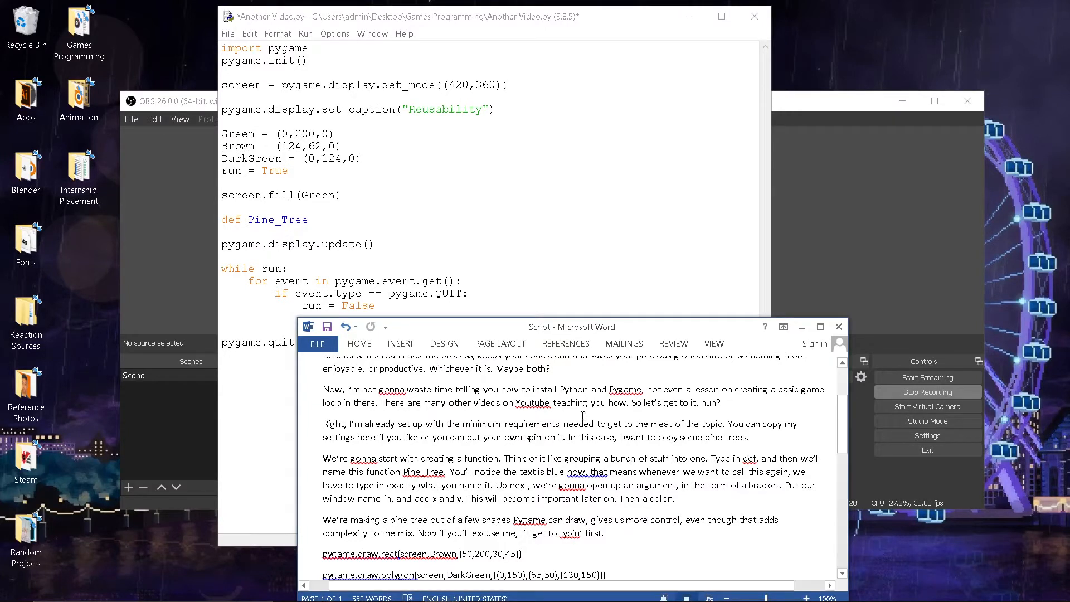
{"action": "left_click", "coordinate": [309, 219]}
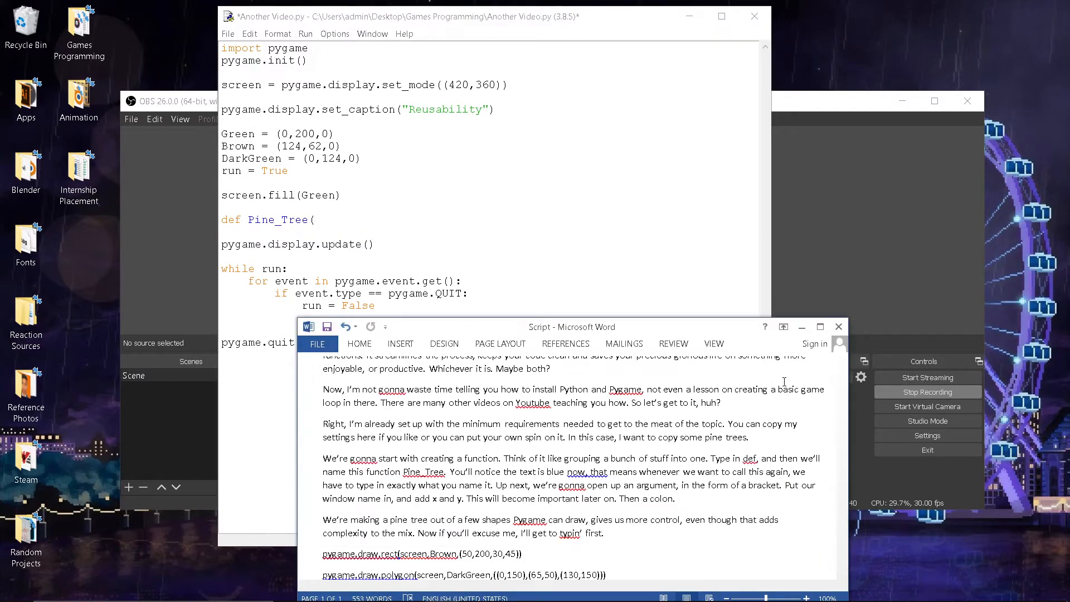
{"action": "type", "text": "screen,"}
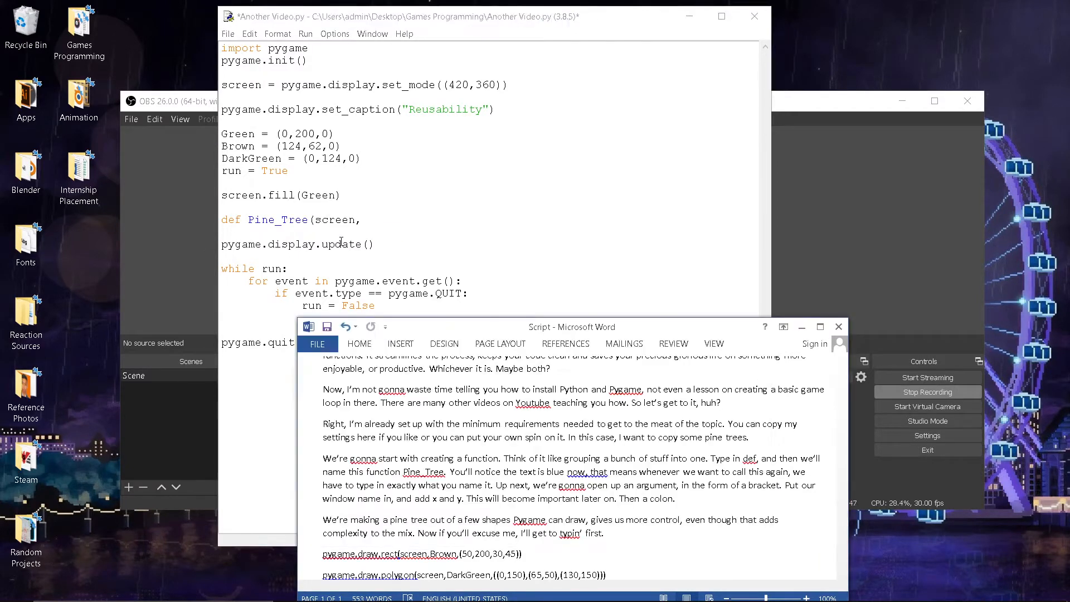
{"action": "type", "text": "x,y)"}
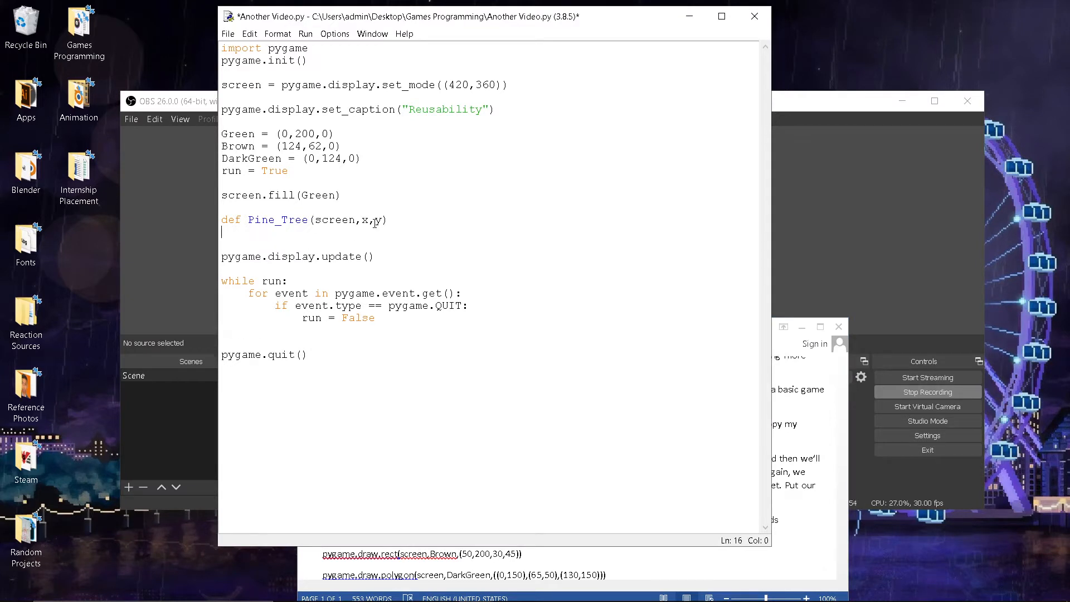
{"action": "type", "text": ":"}
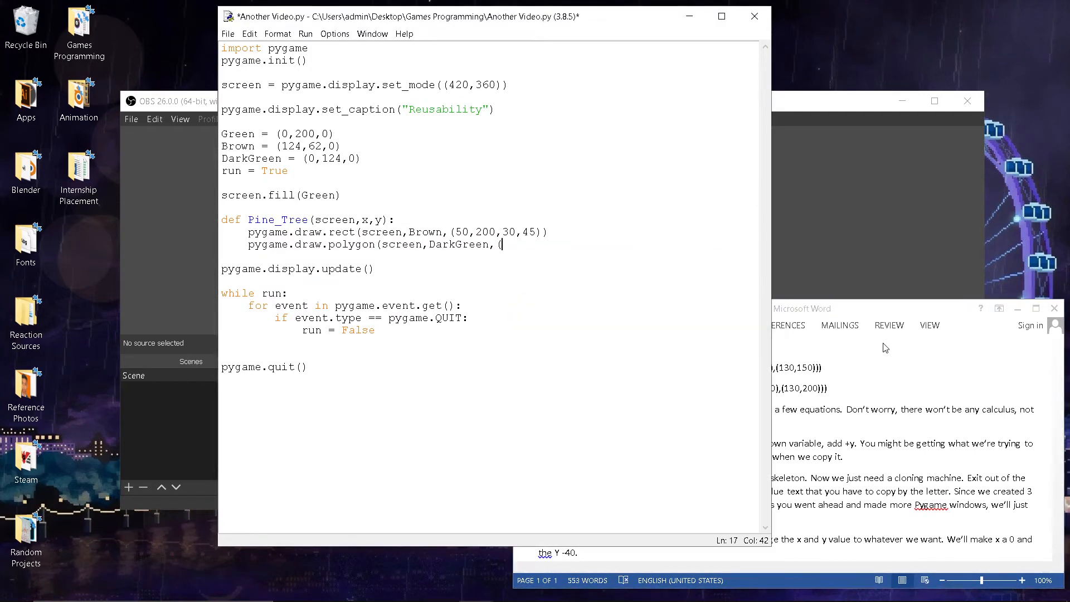
- Enter the tier points (0,150),(65,50),(130 in a dark green polygon call
{"action": "type", "text": "(0,150),(65,50),(130,150)))"}
{"action": "left_click", "coordinate": [490, 256]}
{"action": "type", "text": "pygame.draw.polygon(screen,DarkGreen,((0,200),(65,100),(130,200)))"}
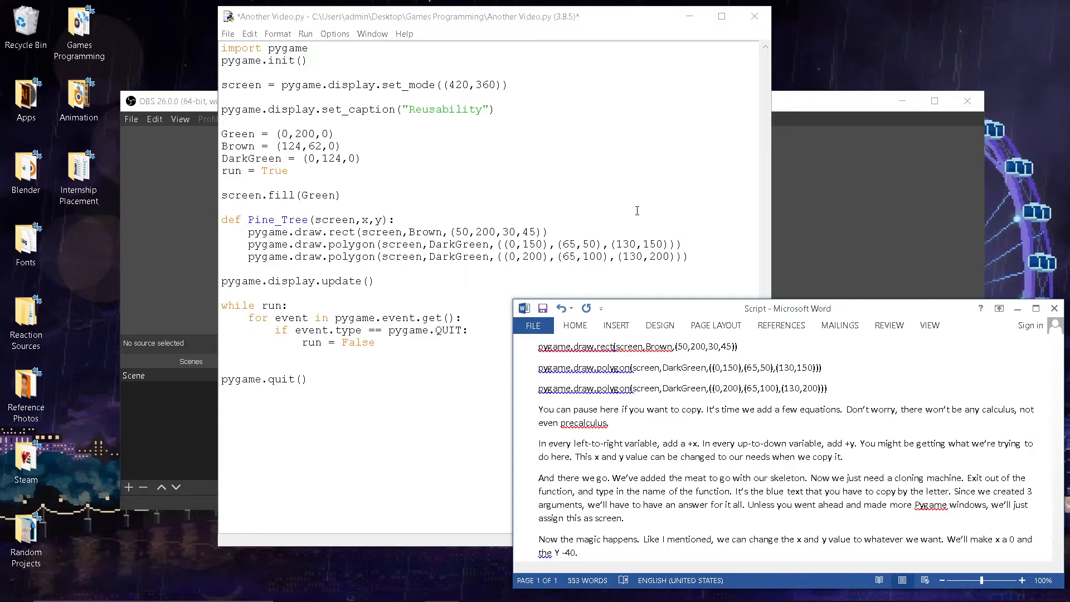
{"action": "mouse_move", "coordinate": [464, 225]}
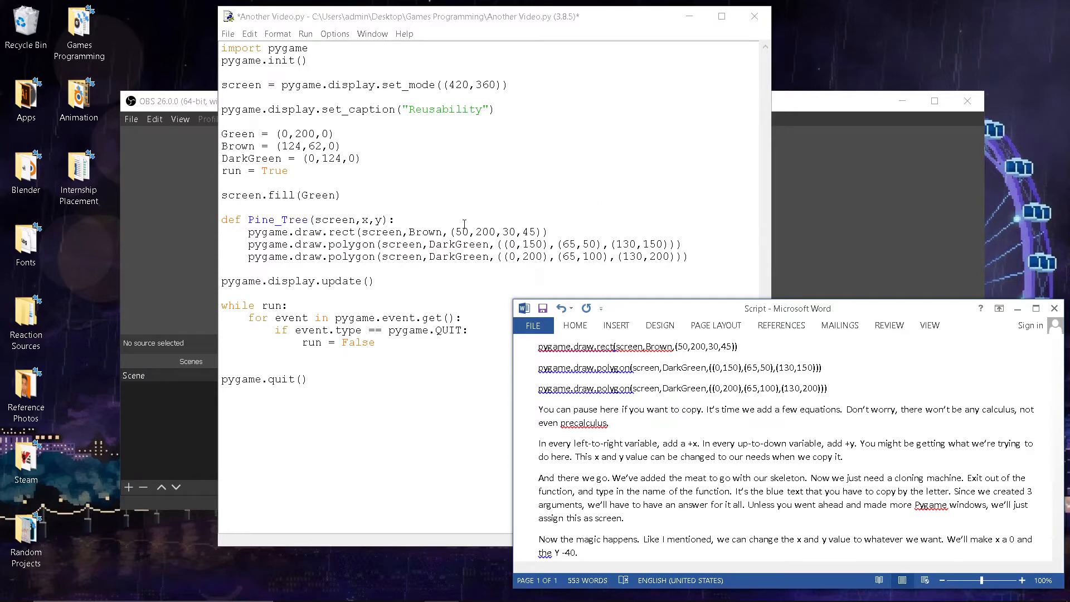
- Append +x and +y to the trunk and tier coordinates, starting after the trunk's 50
{"action": "left_click", "coordinate": [470, 232]}
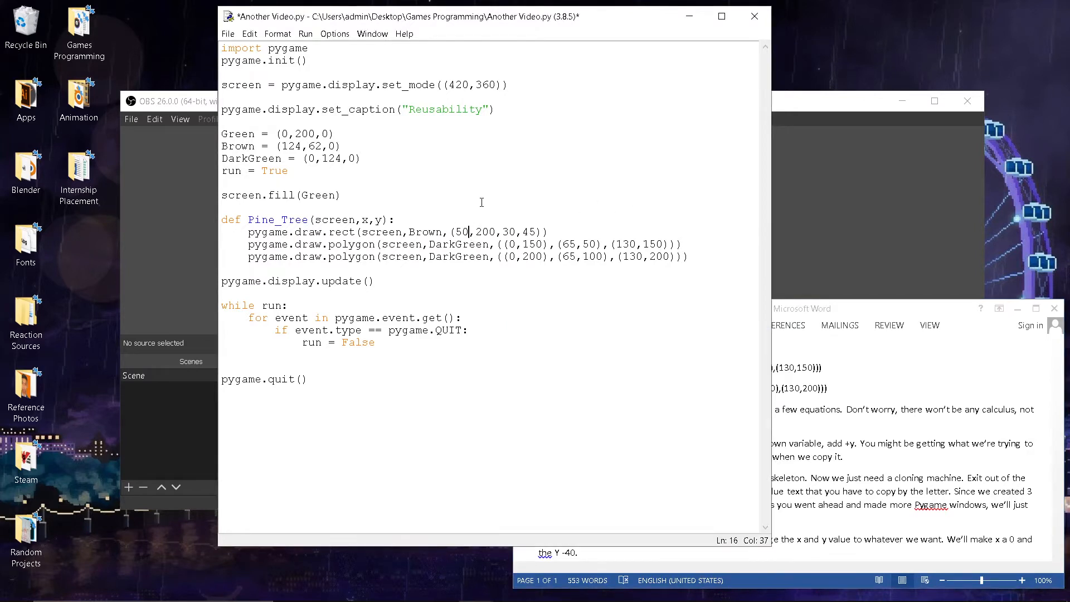
{"action": "type", "text": "+x"}
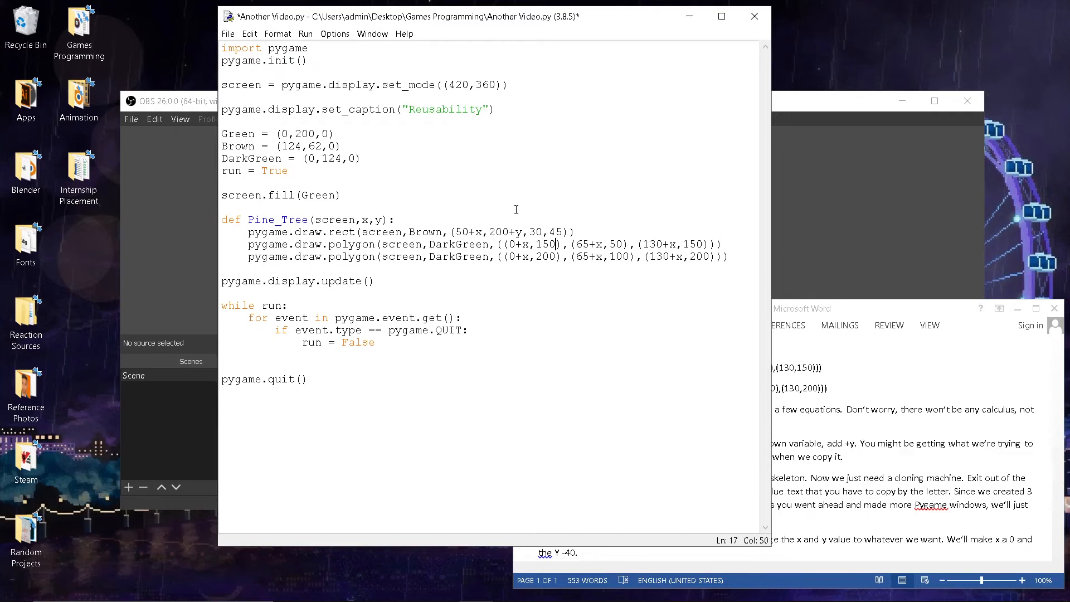
{"action": "type", "text": "+y"}
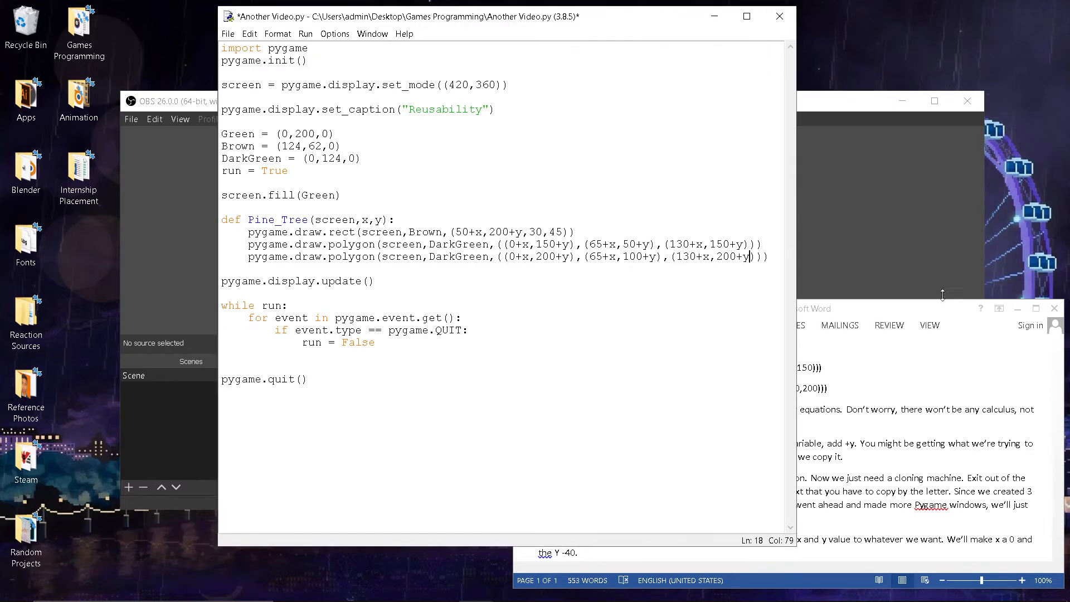
{"action": "left_click", "coordinate": [807, 308]}
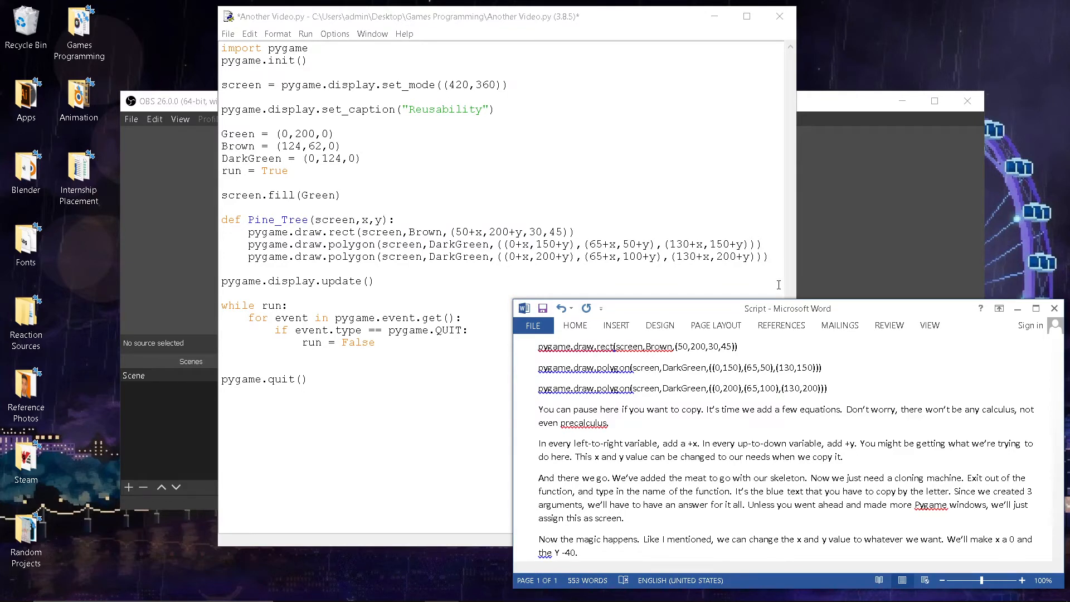
{"action": "mouse_move", "coordinate": [774, 262]}
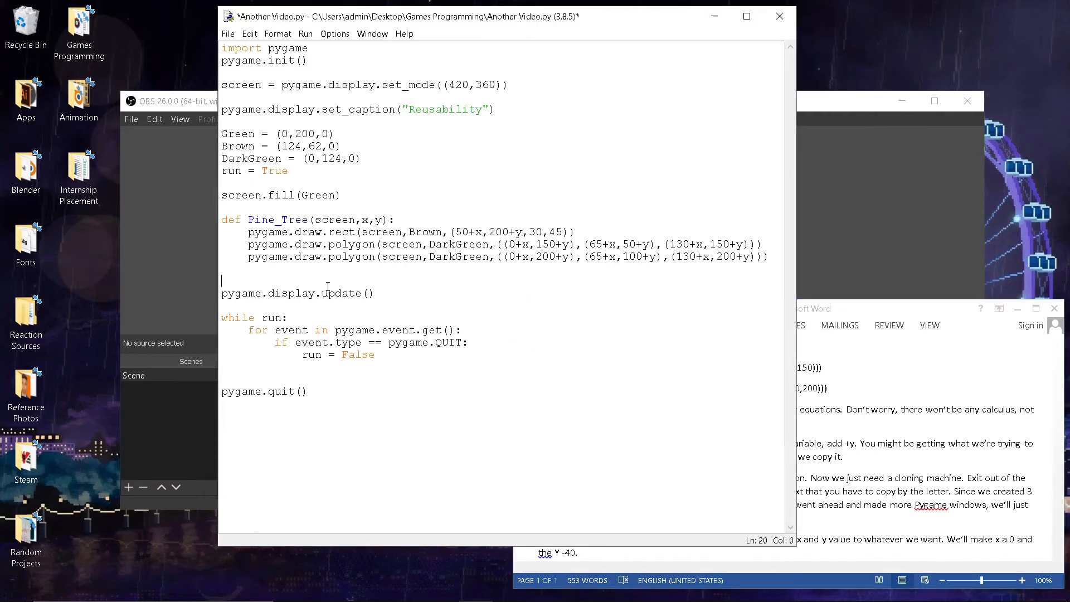
- Write the Pine_Tree(screen,0,-40) call on the line after the function
{"action": "type", "text": "P"}
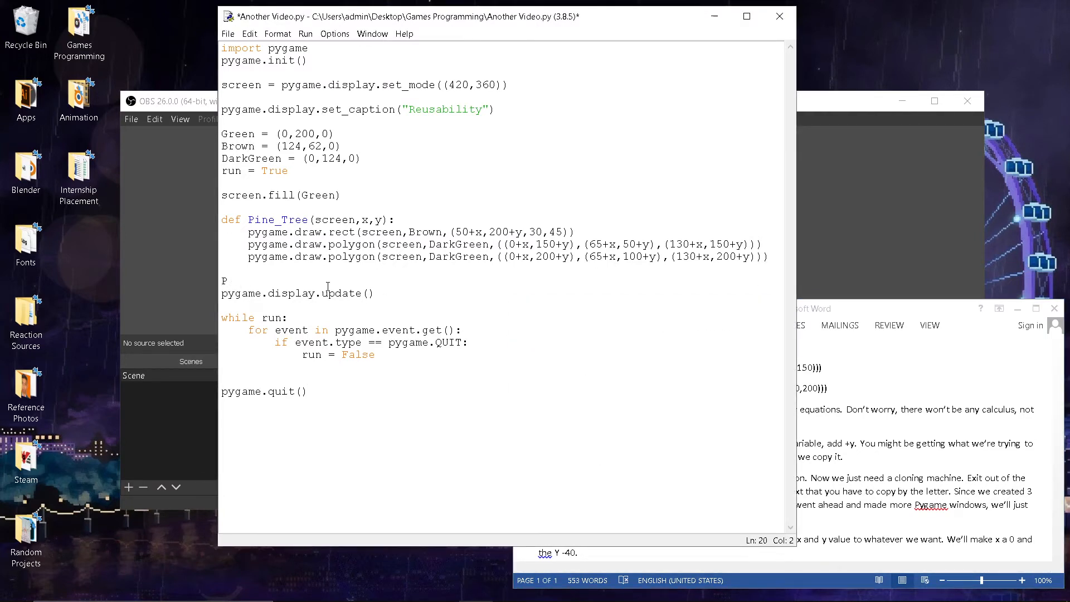
{"action": "type", "text": "ine_"}
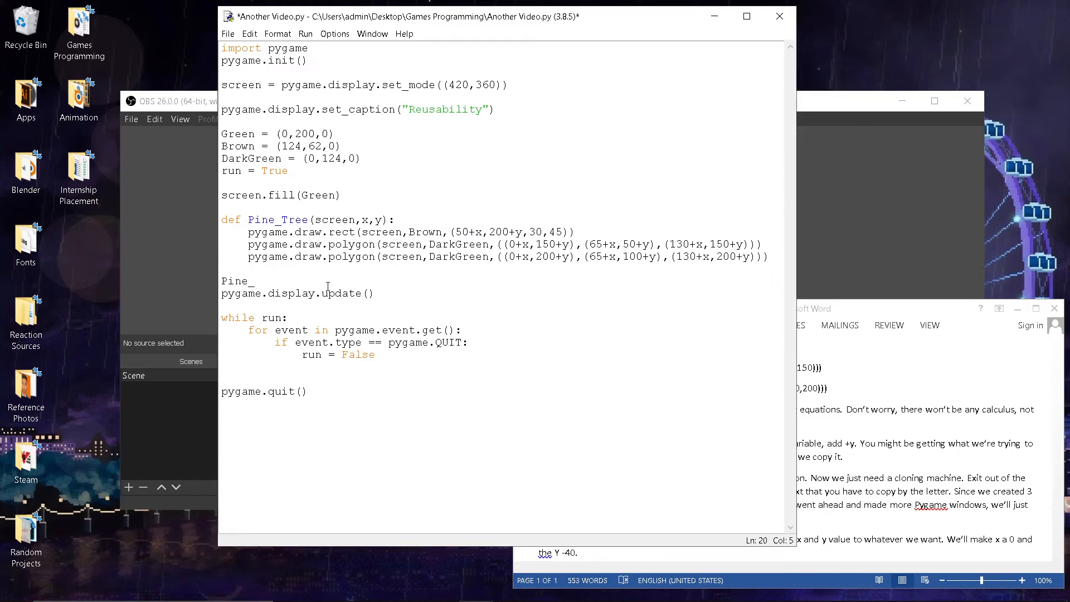
{"action": "type", "text": "Tree"}
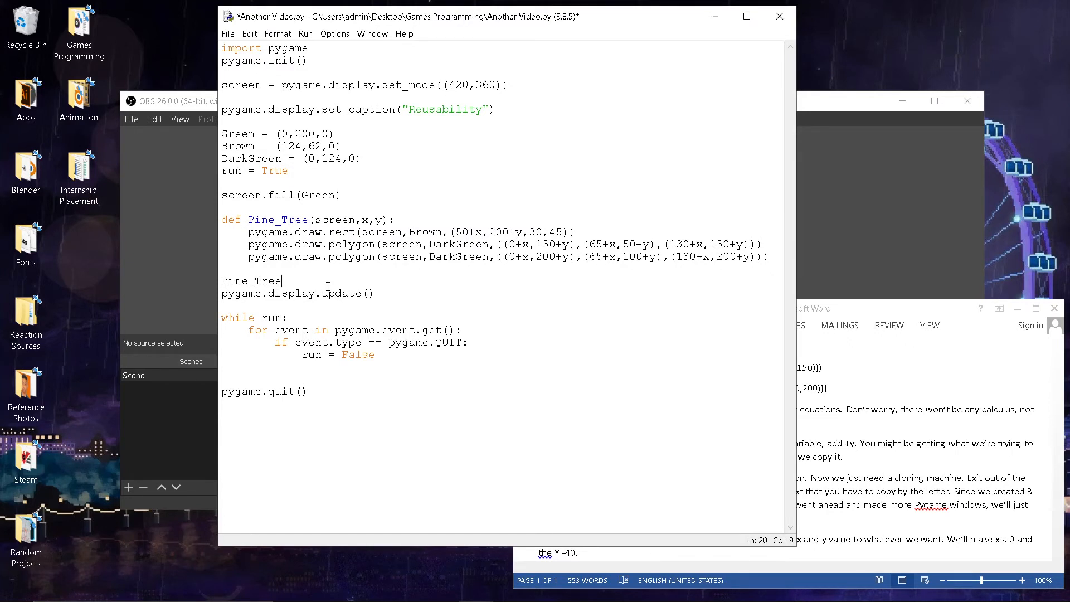
{"action": "type", "text": "(screen"}
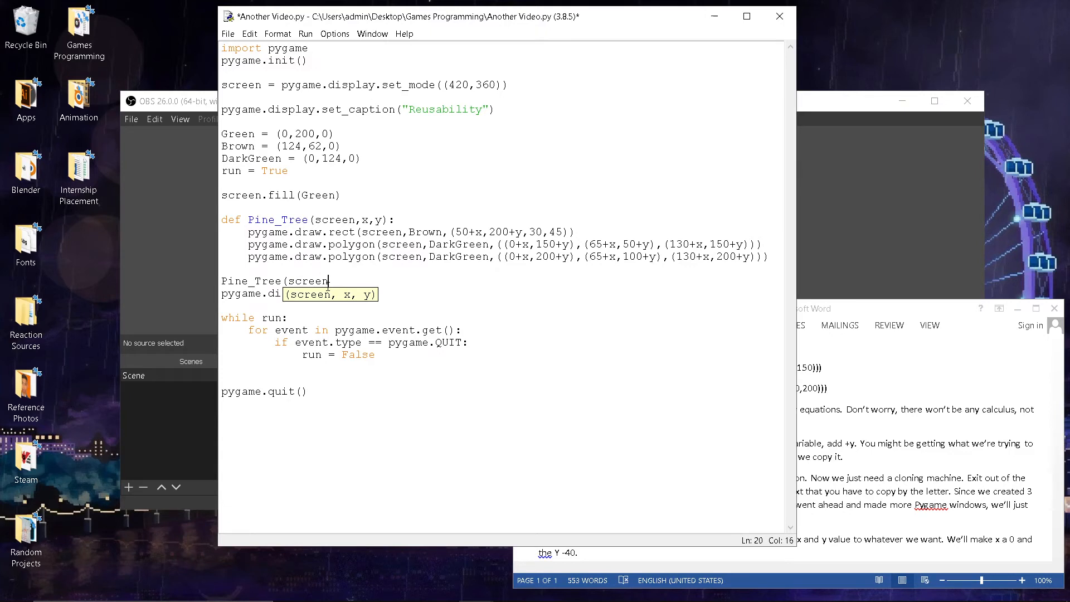
{"action": "type", "text": ","}
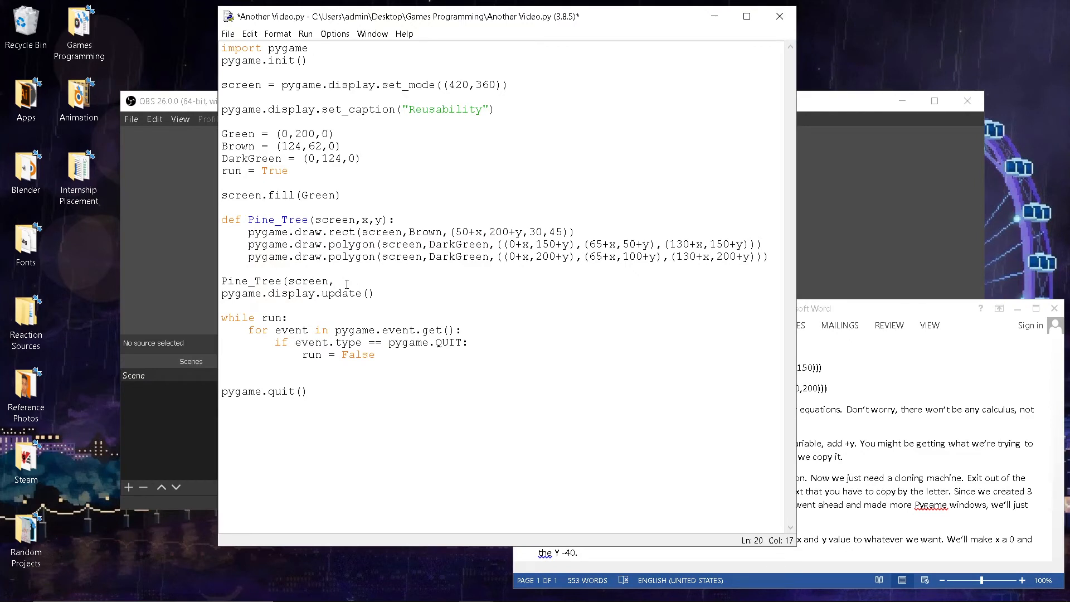
{"action": "type", "text": "0,-40"}
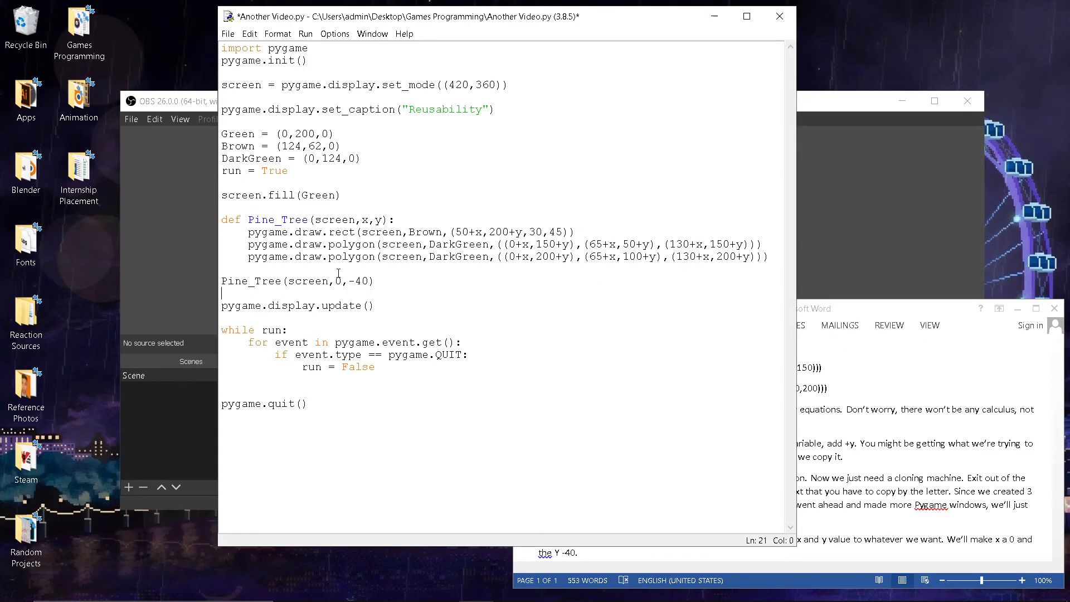
{"action": "left_click", "coordinate": [305, 33]}
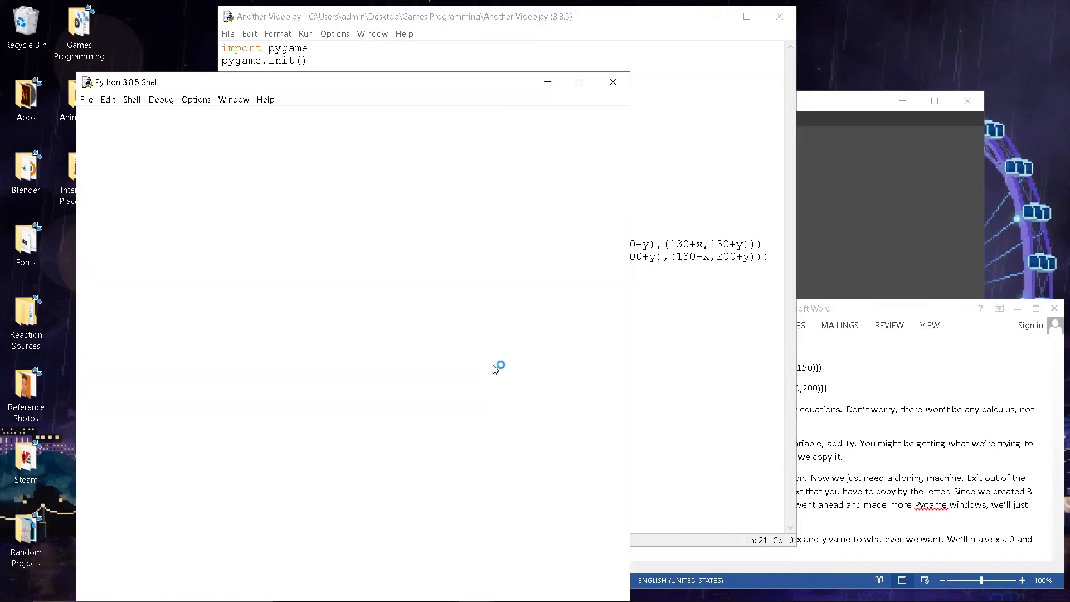
- Run the module with F5, then return to the editor below the first call
{"action": "key", "text": "F5"}
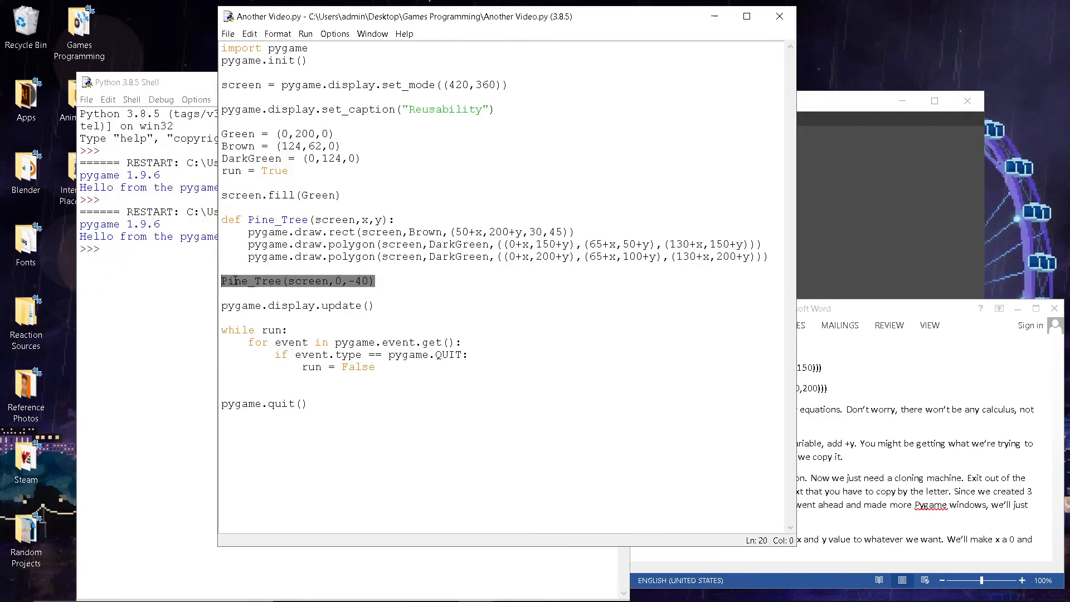
{"action": "left_click", "coordinate": [394, 280]}
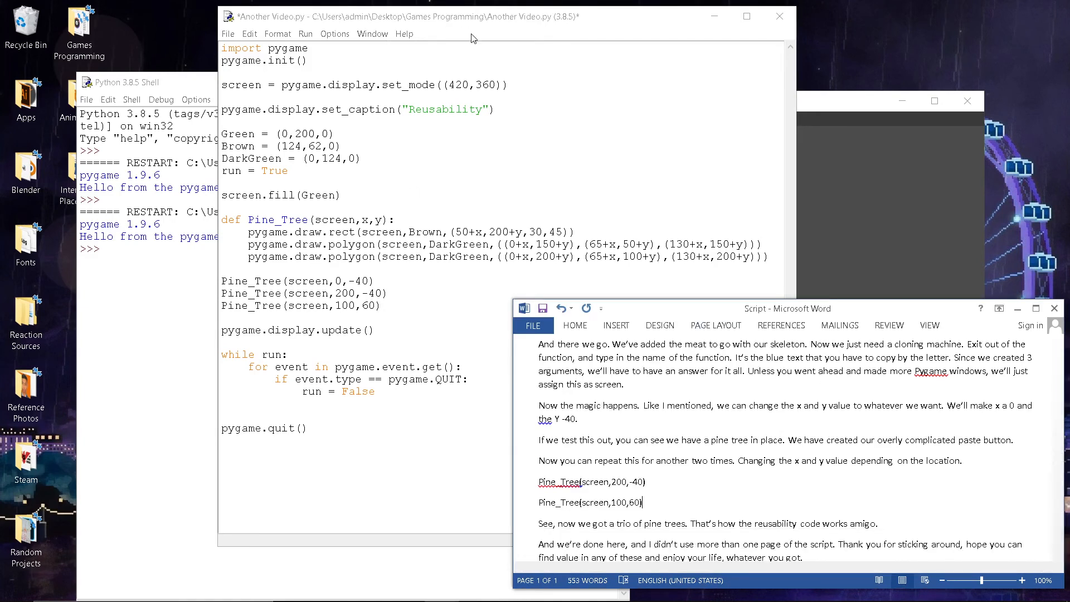
- Rerun the script to show three pine trees in the Reusability window
{"action": "key", "text": "F5"}
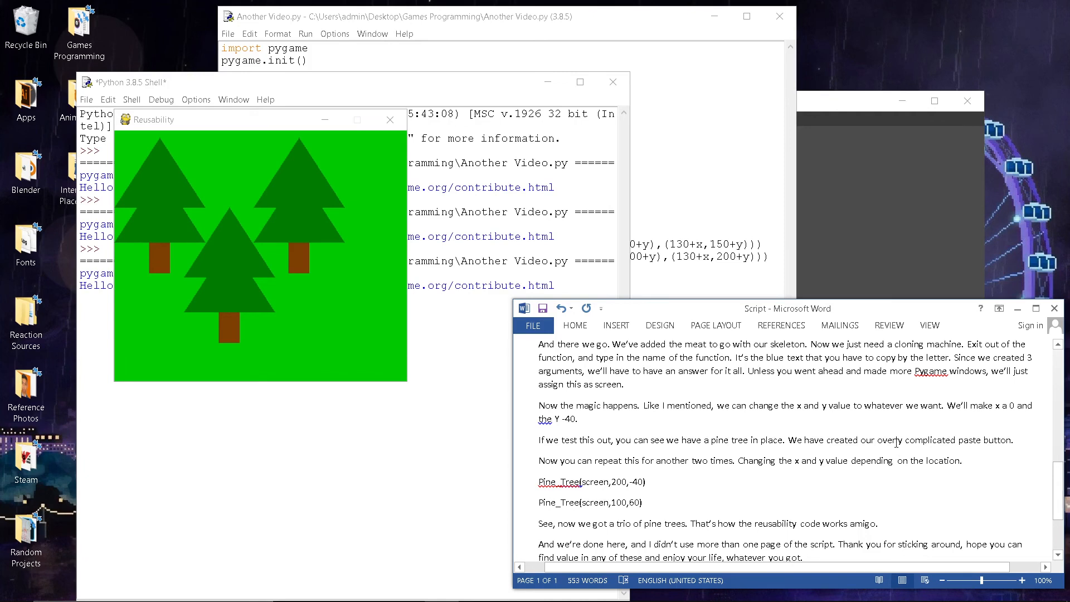
{"action": "scroll", "scroll_direction": "down", "scroll_amount": 3}
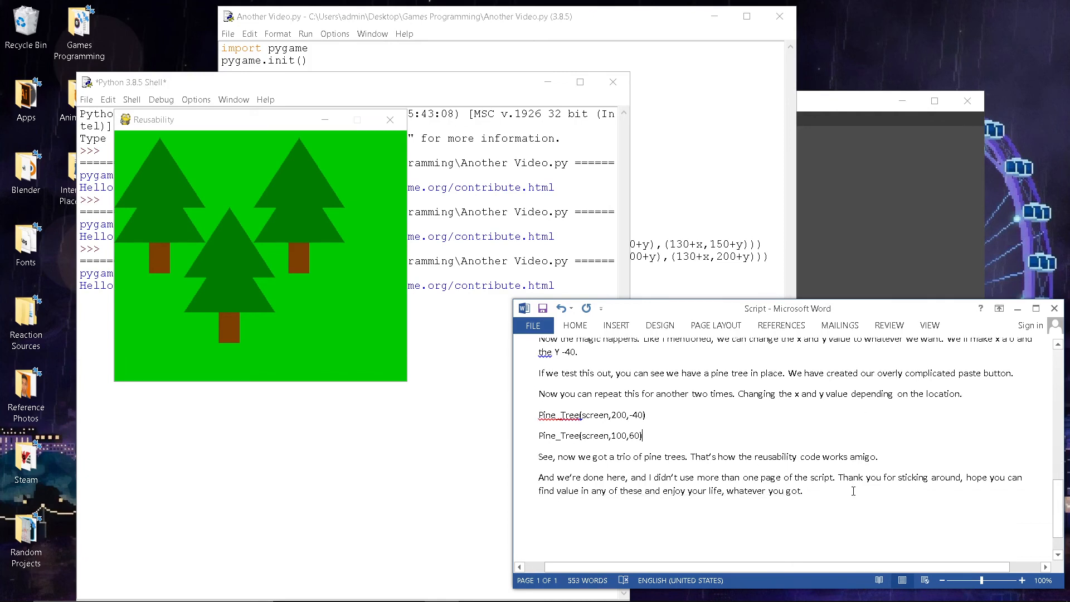